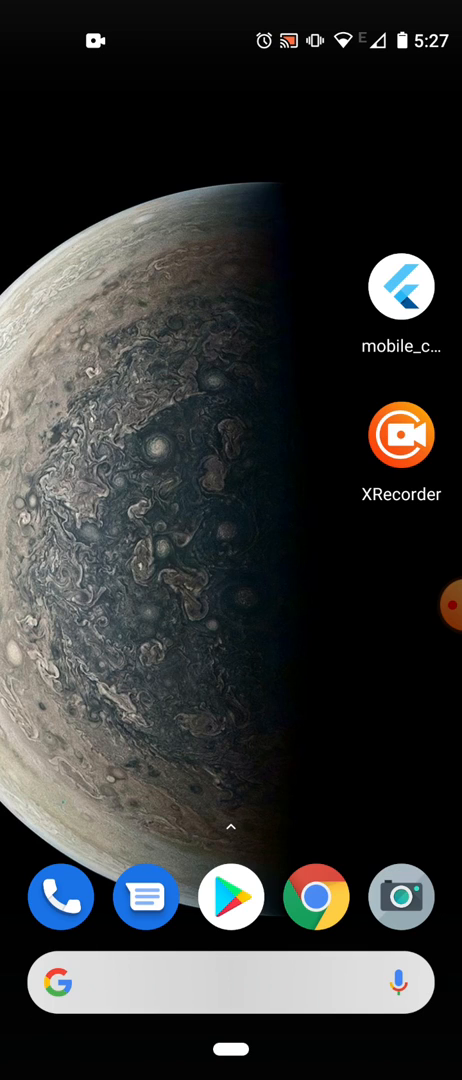
Launch Food App from the Android home screen, landing on the Red Bull product page
left_click(399, 286)
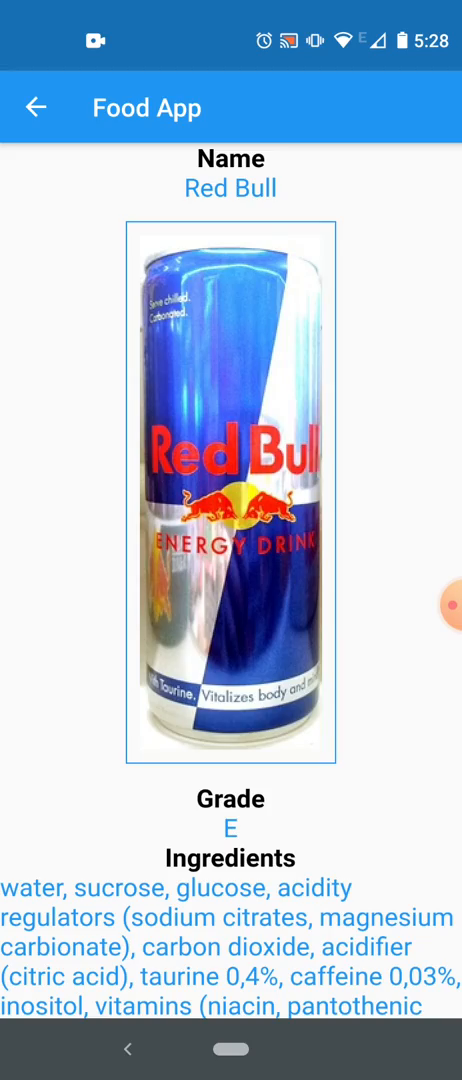
Browse the Red Bull and Walkers Prawn Cocktail details, then return to the product list
scroll("down", 3)
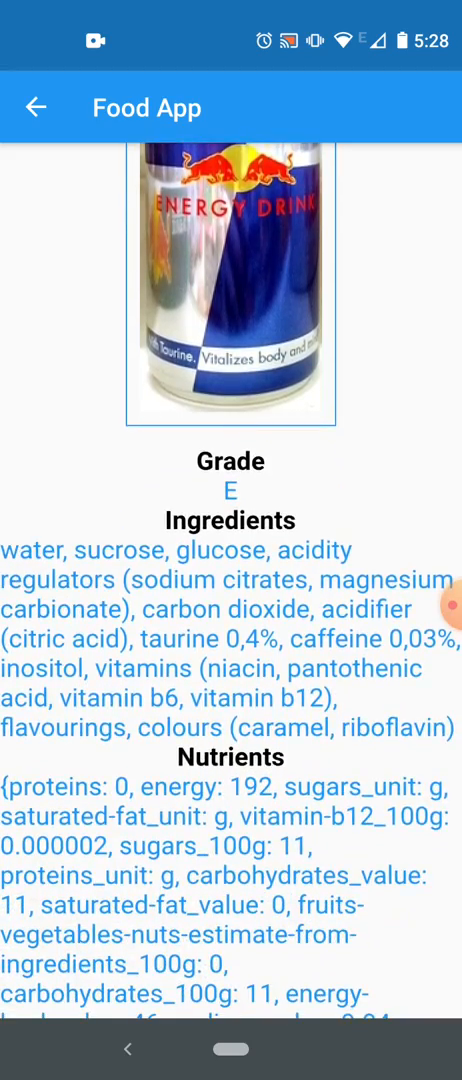
scroll("down", 3)
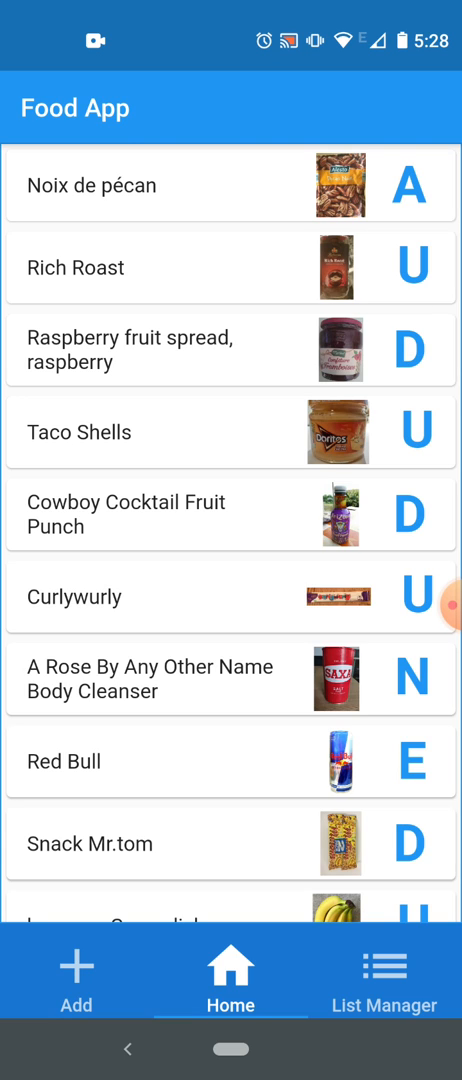
scroll("down", 3)
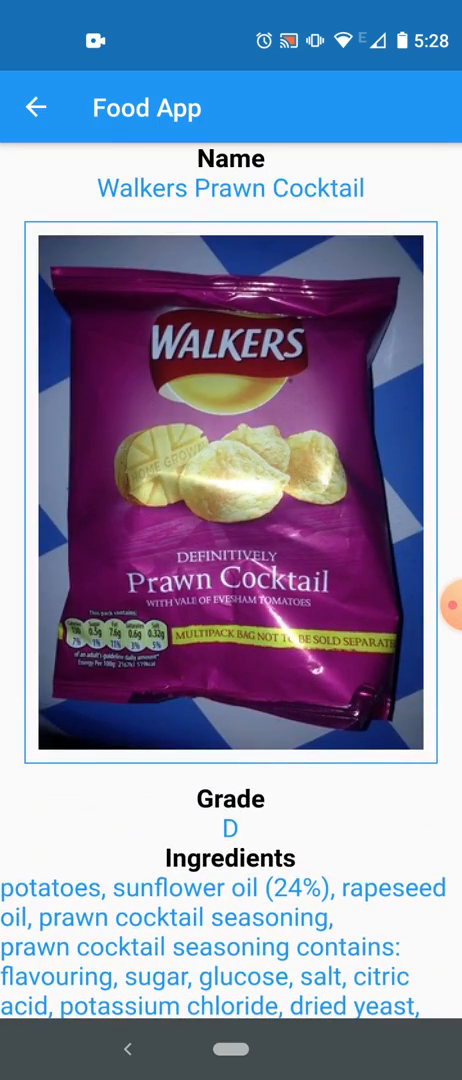
scroll("down", 3)
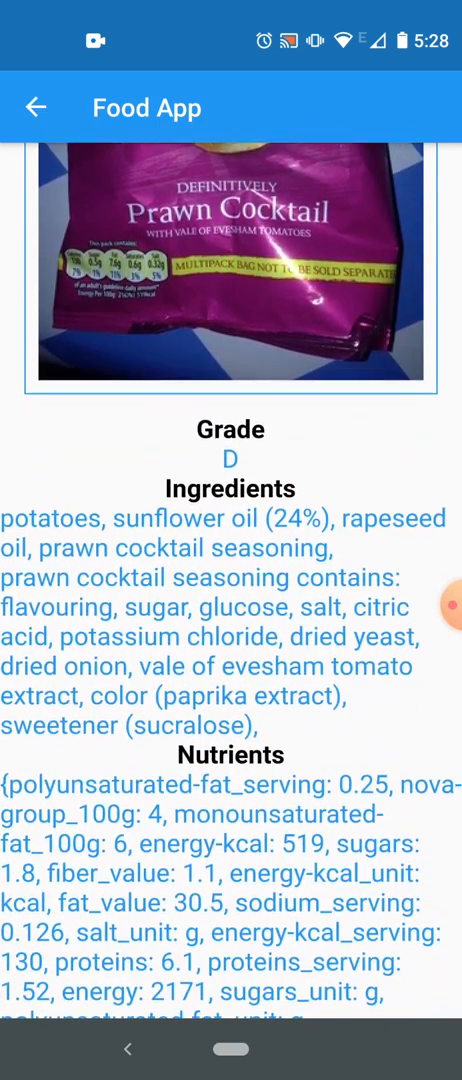
scroll("down", 3)
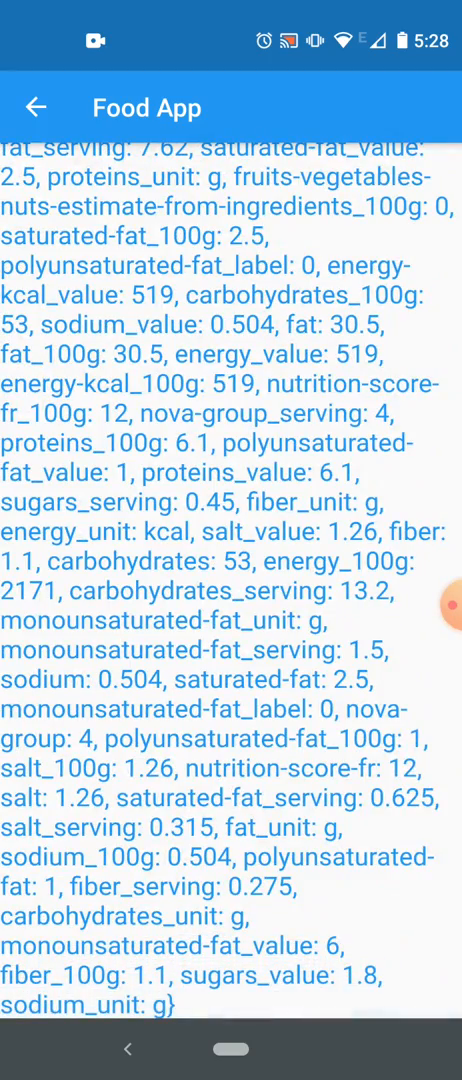
scroll("up", 3)
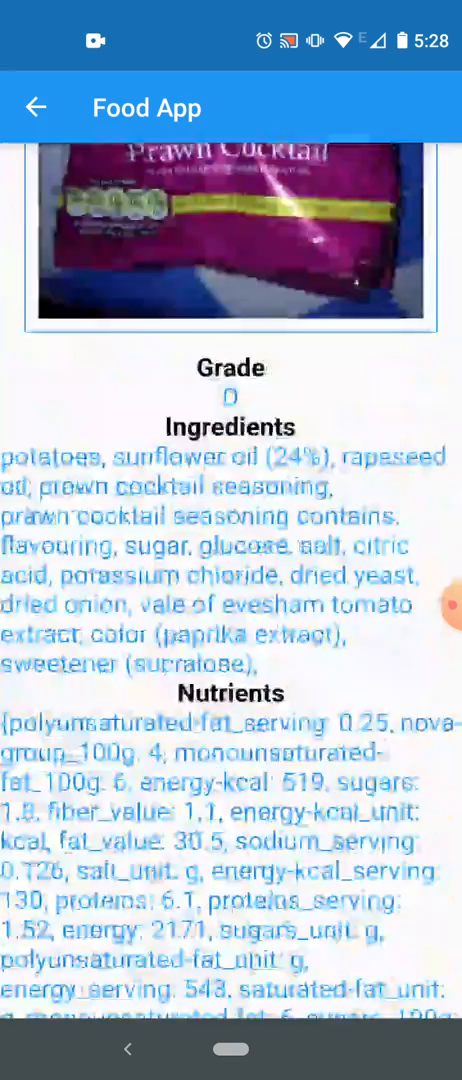
left_click(36, 108)
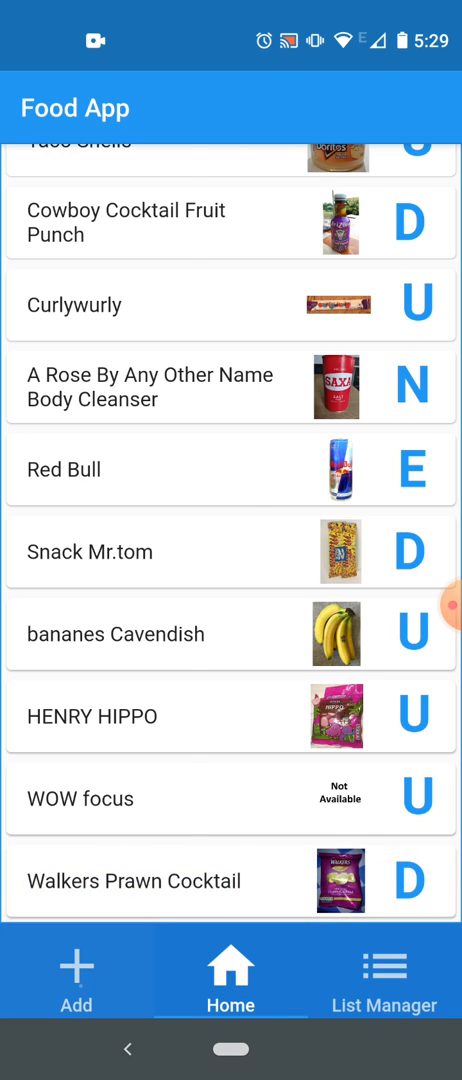
left_click(75, 975)
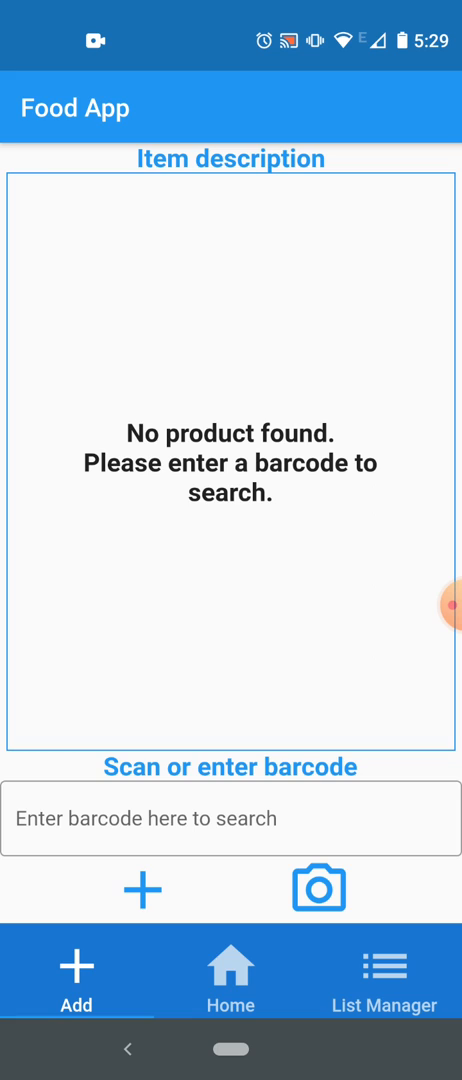
left_click(231, 818)
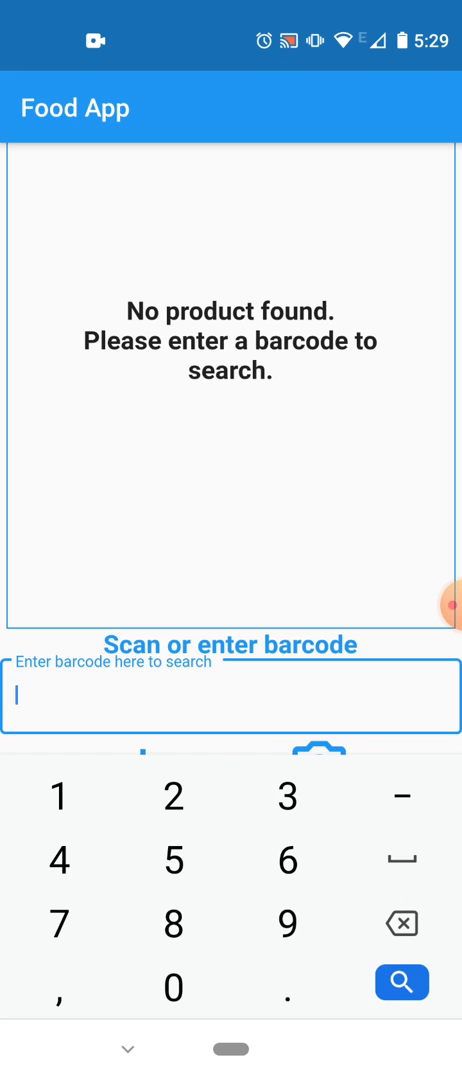
type("30337")
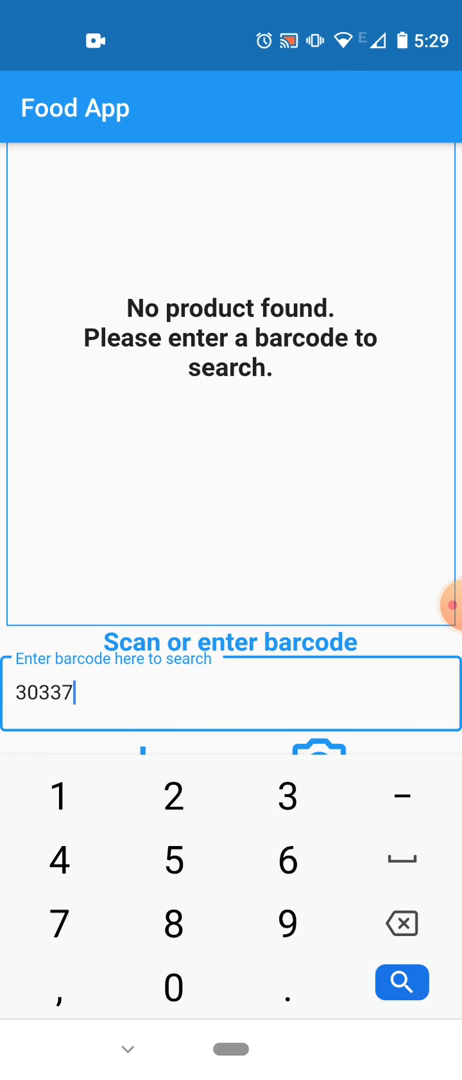
type("10")
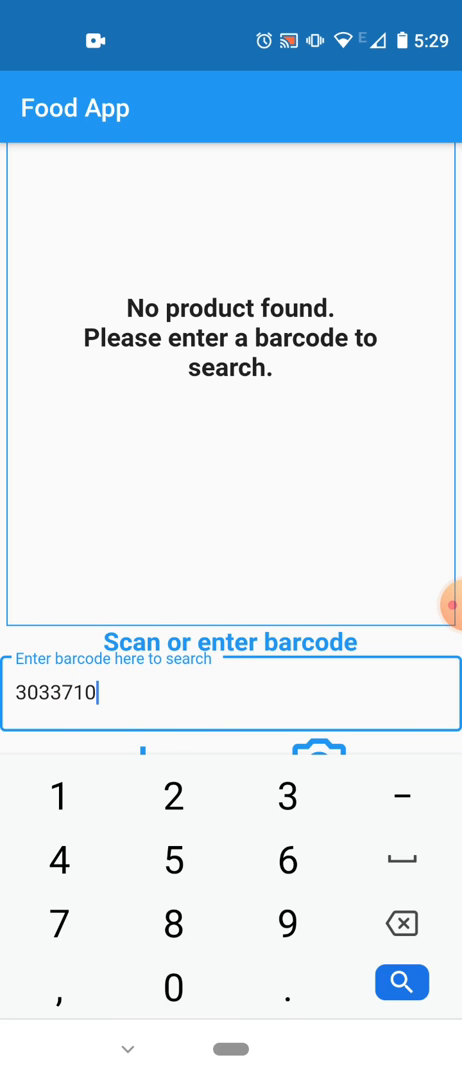
type("065")
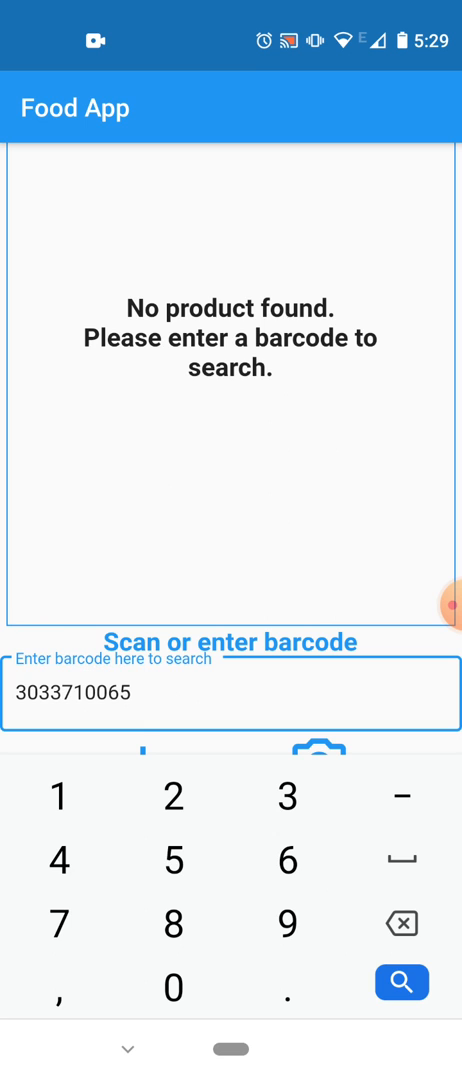
type("066")
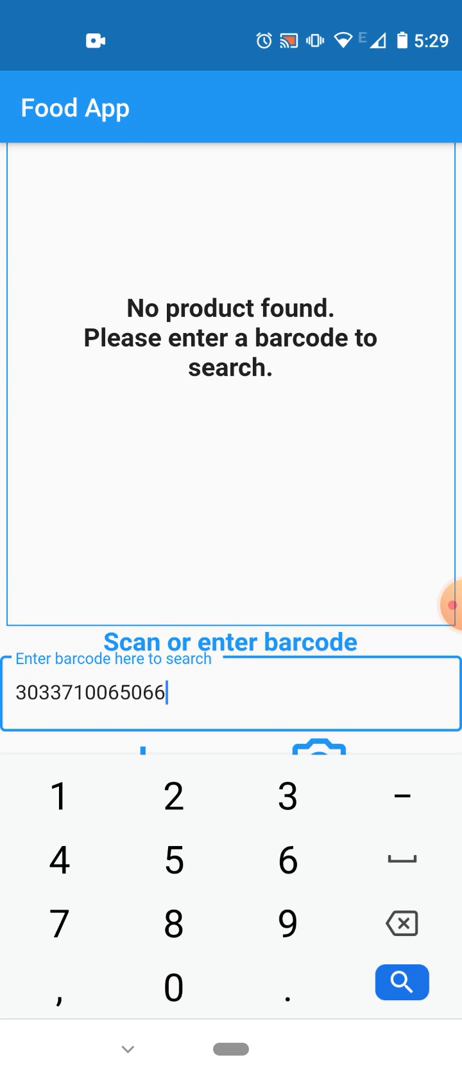
left_click(404, 980)
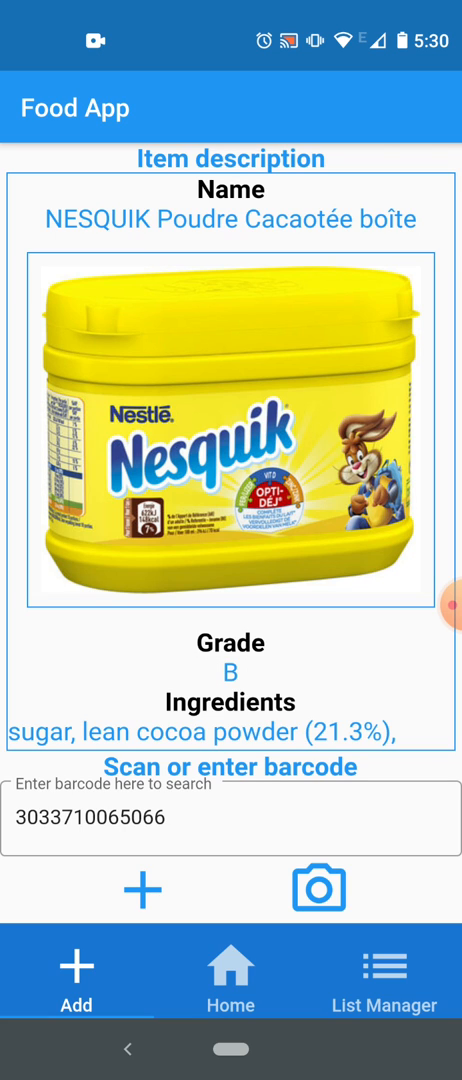
scroll("up", 3)
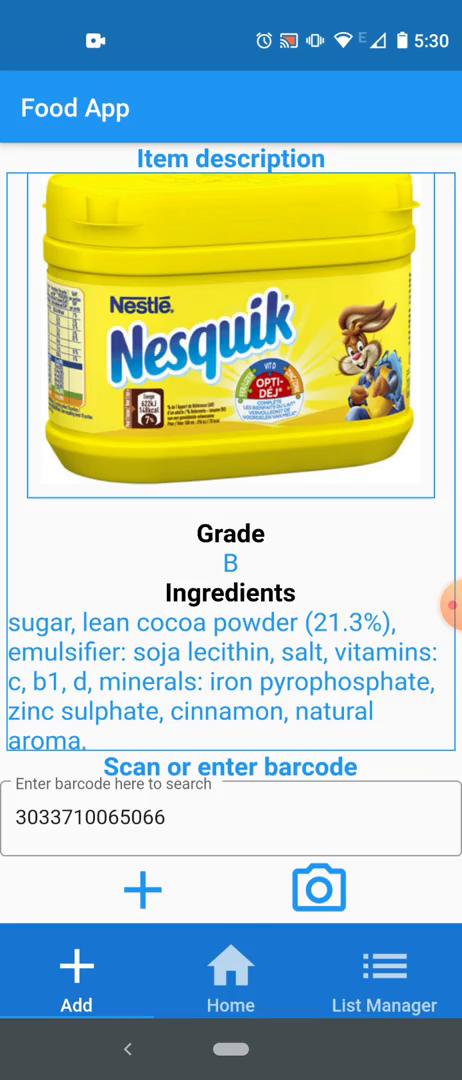
scroll("down", 3)
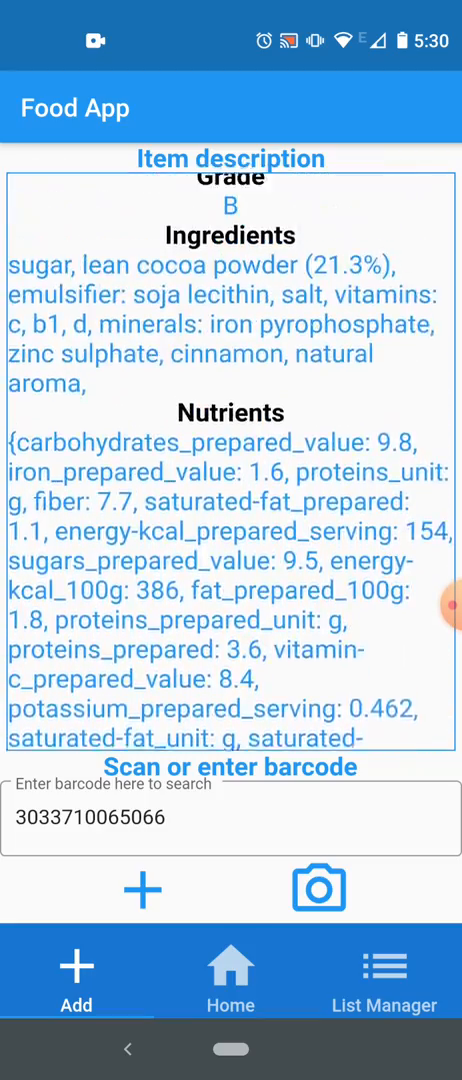
scroll("down", 3)
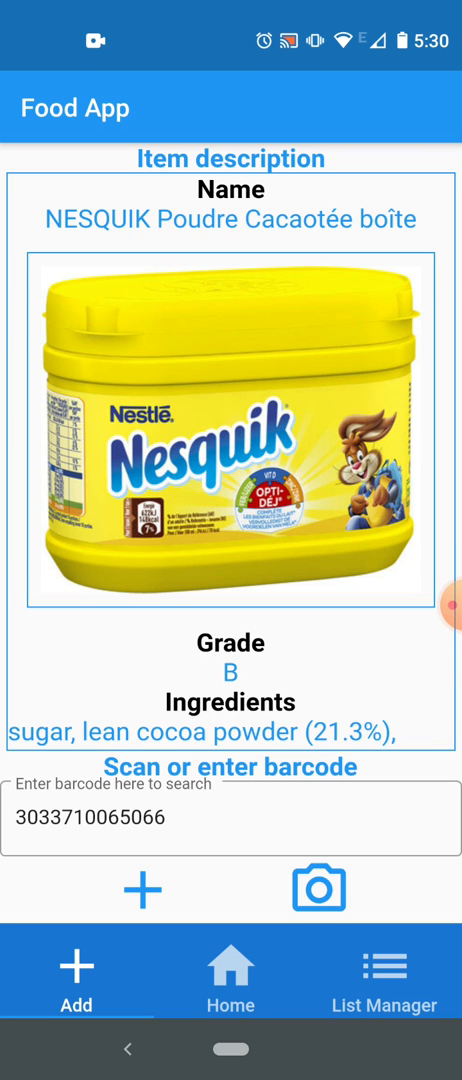
left_click(139, 891)
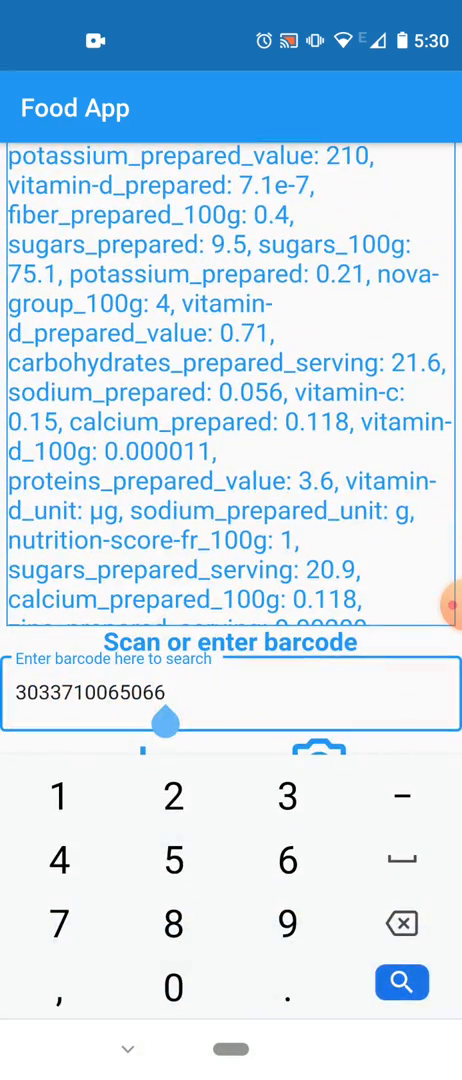
Append 88497884 to the barcode and search, getting the no-product-found message
type("88497884")
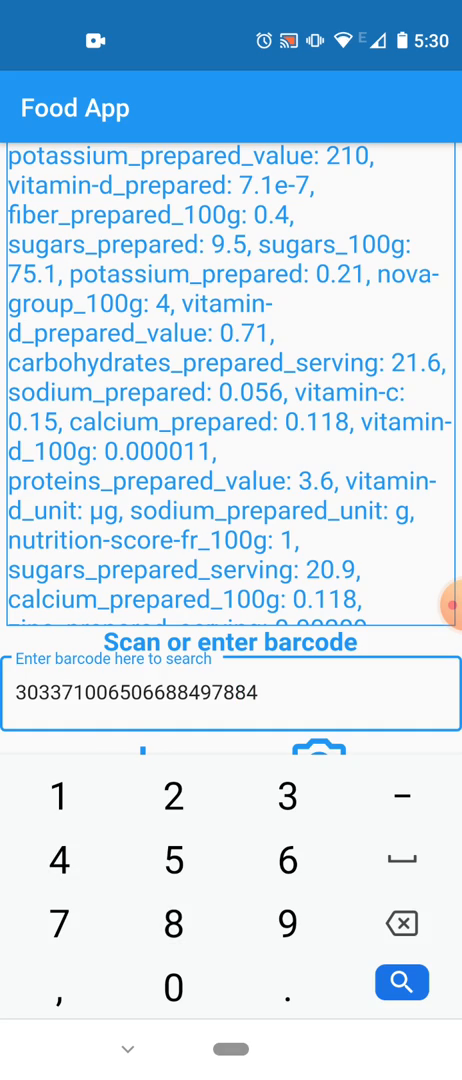
left_click(401, 981)
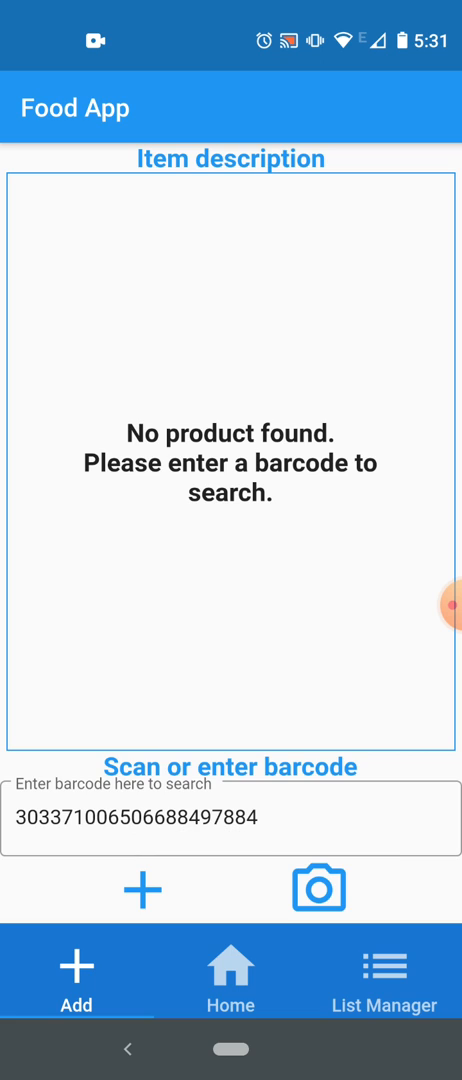
left_click(141, 888)
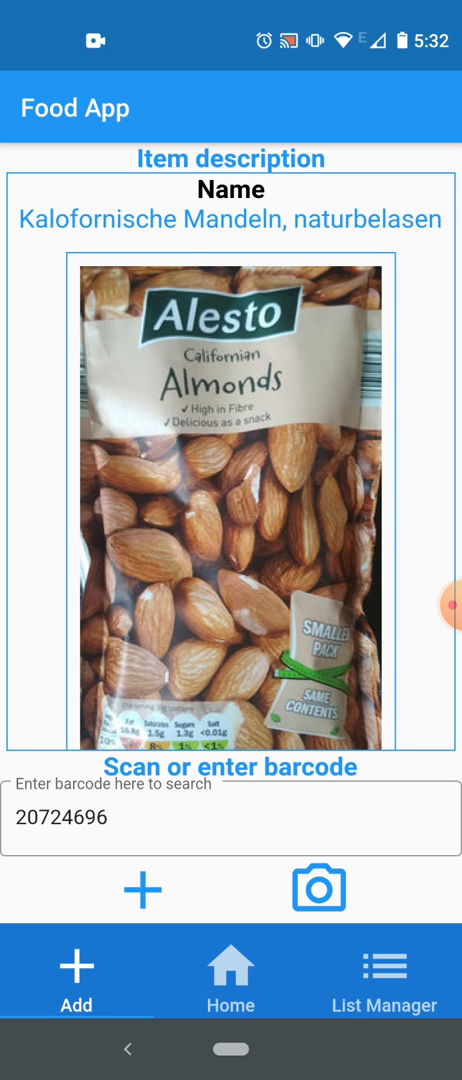
scroll("down", 3)
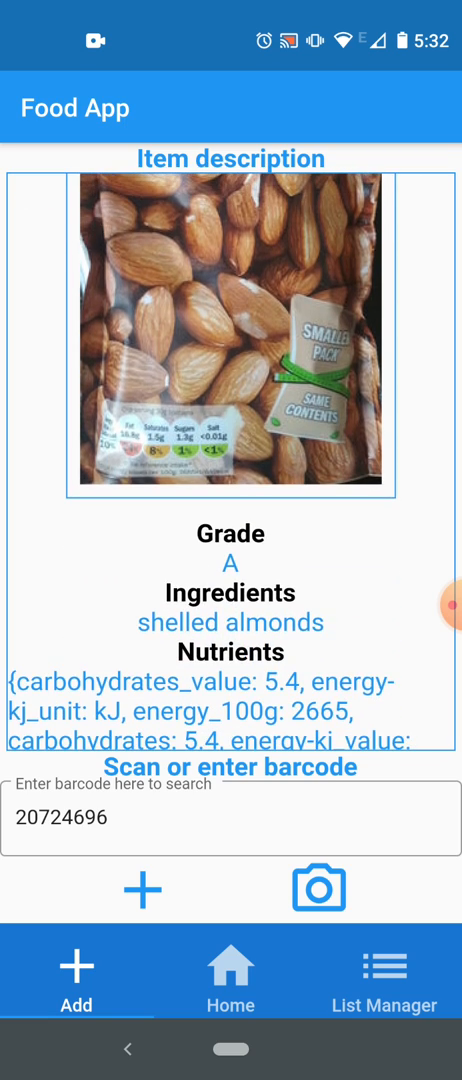
left_click(142, 890)
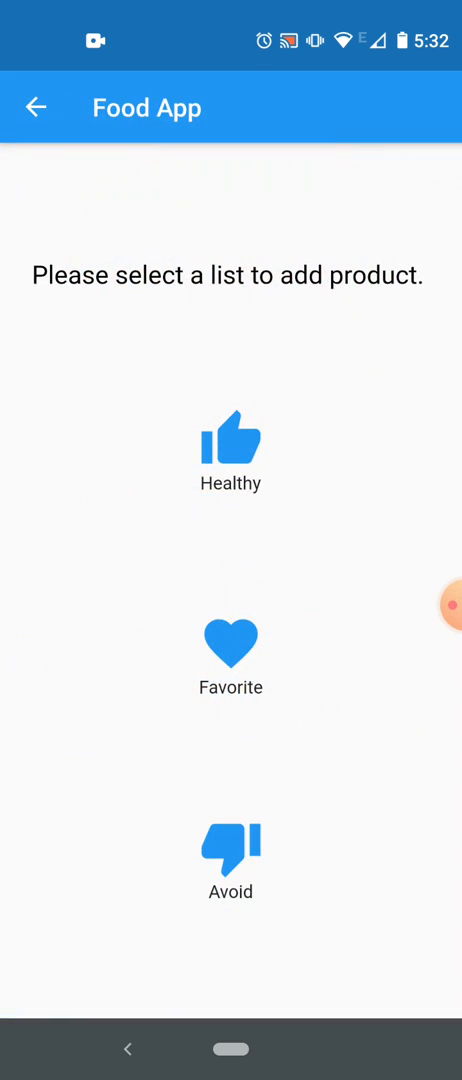
left_click(229, 445)
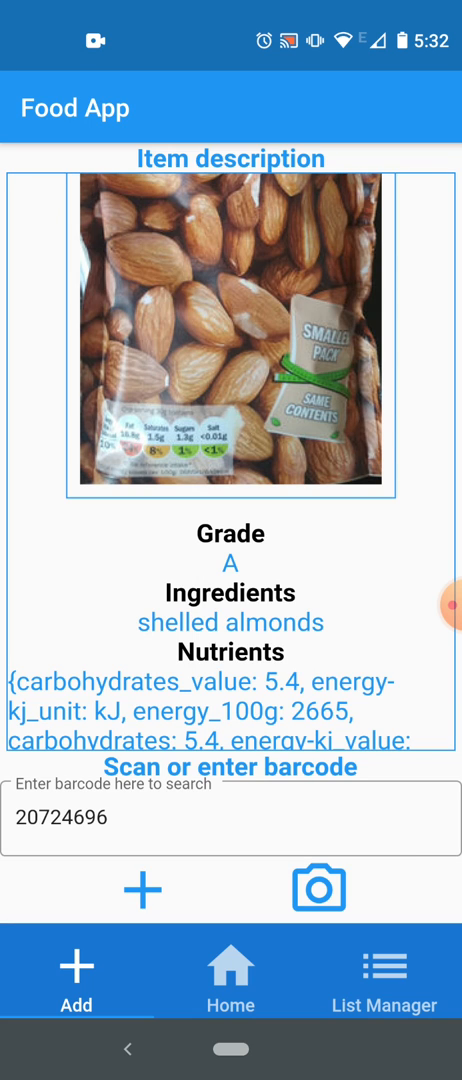
left_click(318, 888)
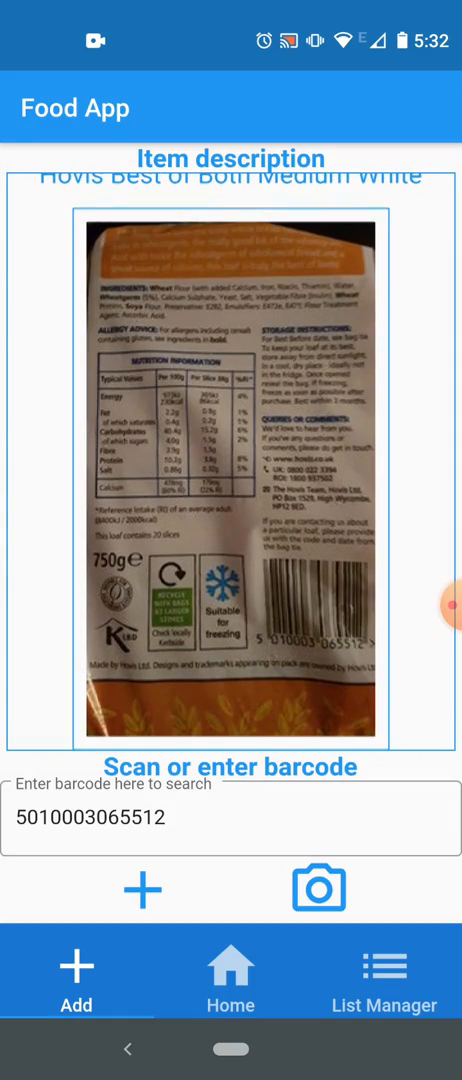
left_click(142, 889)
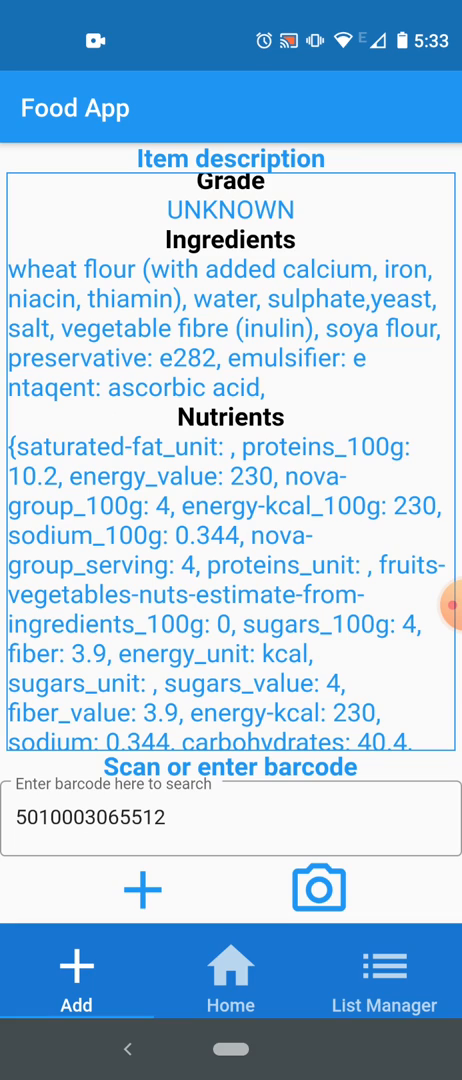
left_click(318, 888)
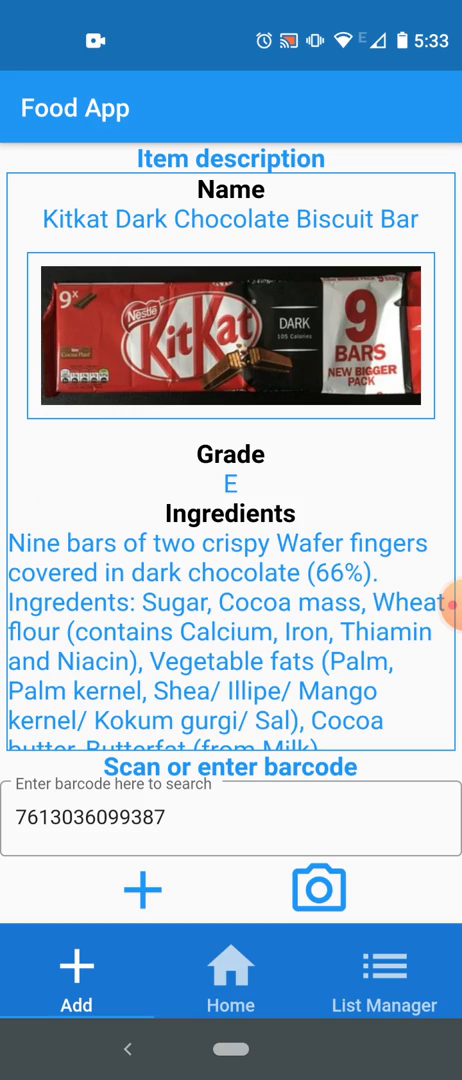
left_click(141, 889)
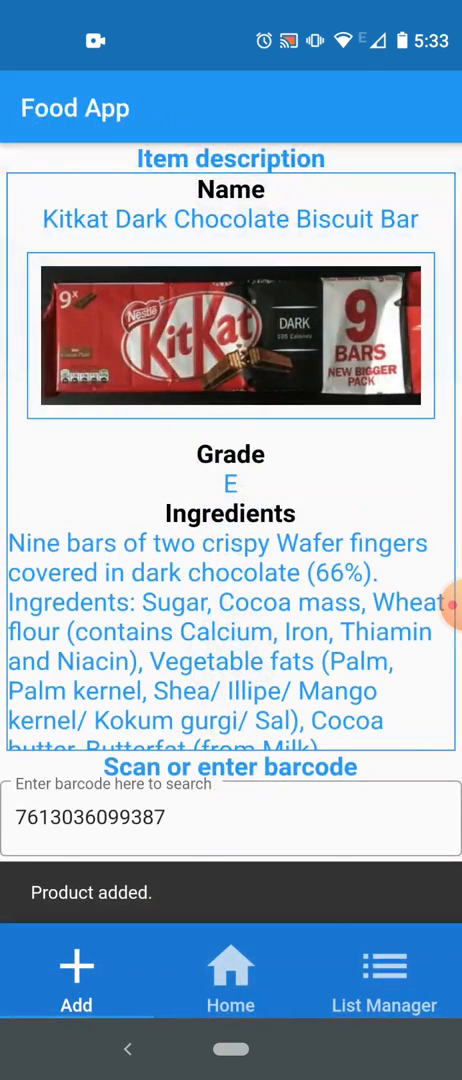
scroll("down", 3)
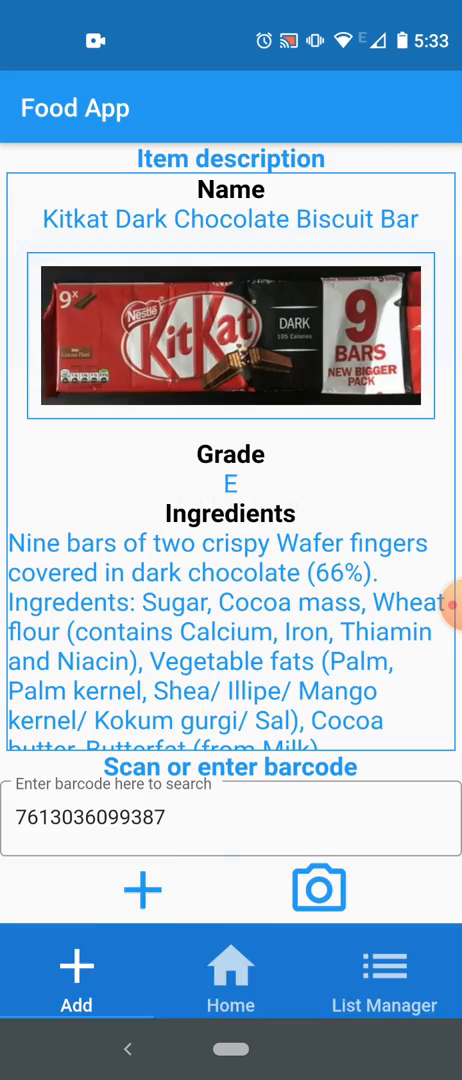
left_click(141, 888)
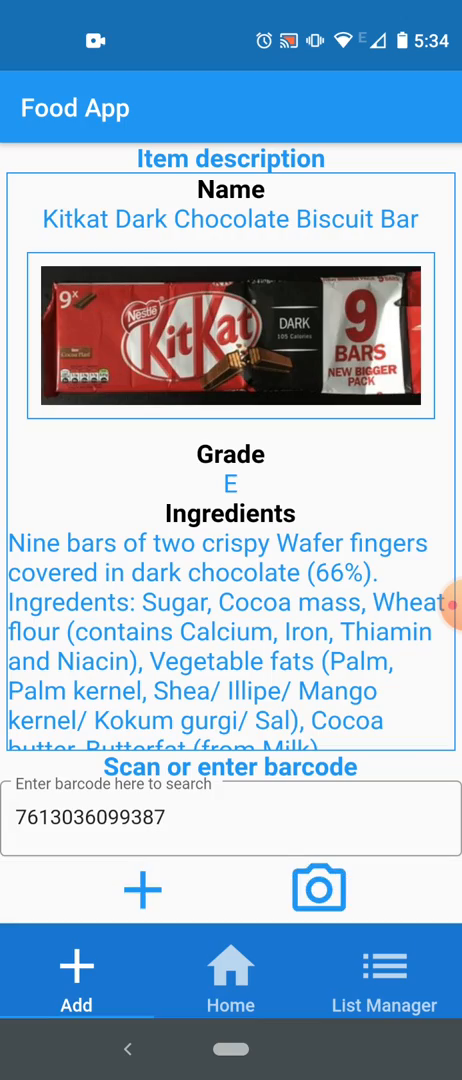
left_click(318, 889)
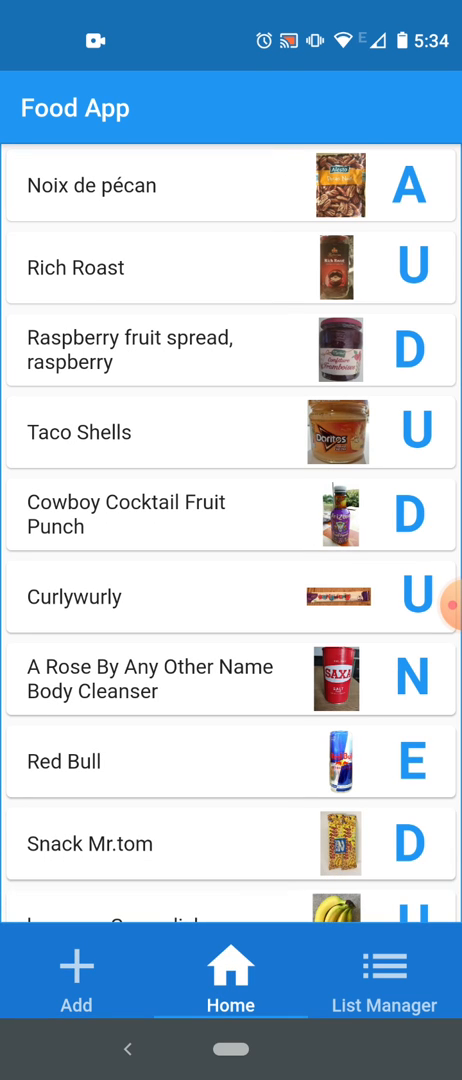
Find Kitkat at the bottom of the product list, then go to List Manager
scroll("down", 3)
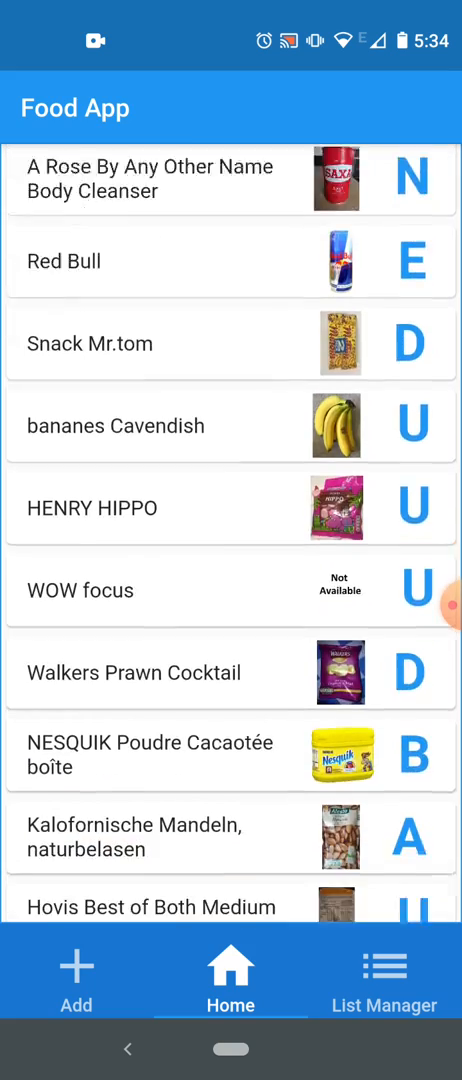
scroll("down", 3)
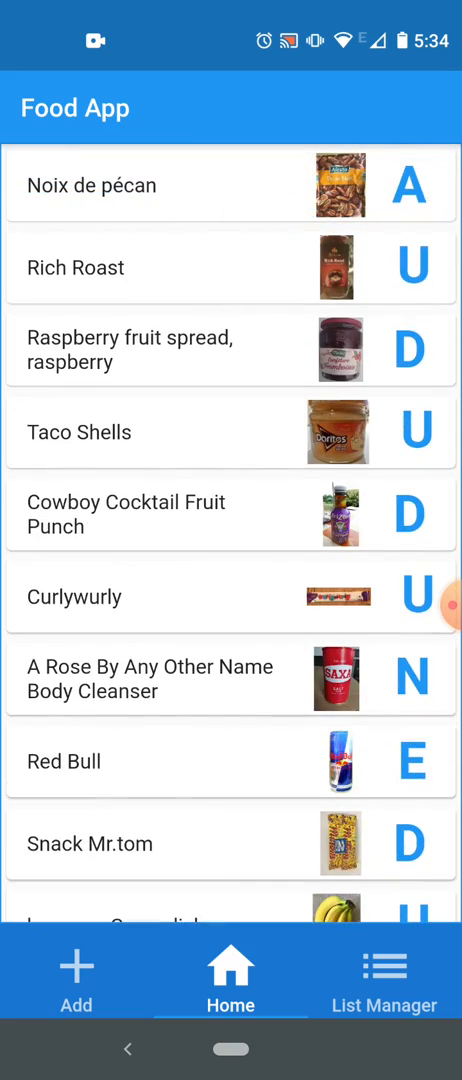
scroll("down", 3)
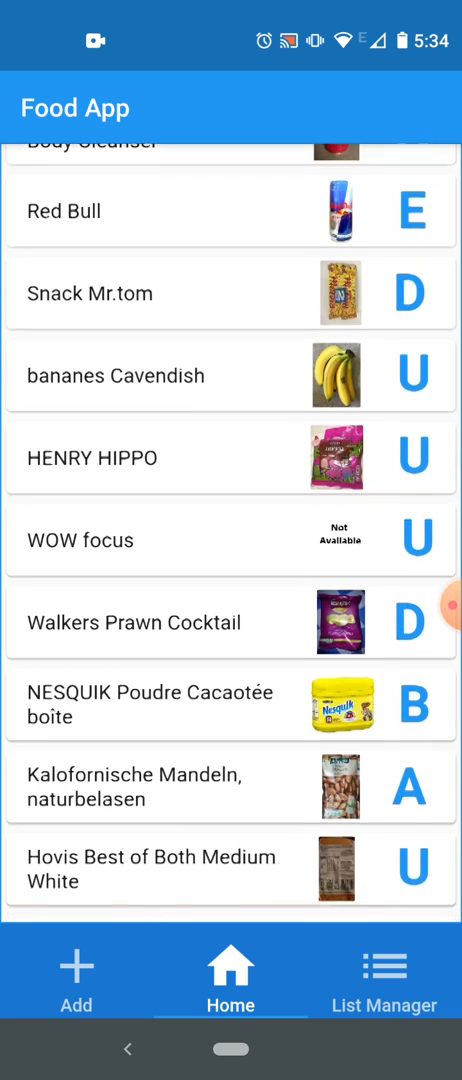
scroll("up", 3)
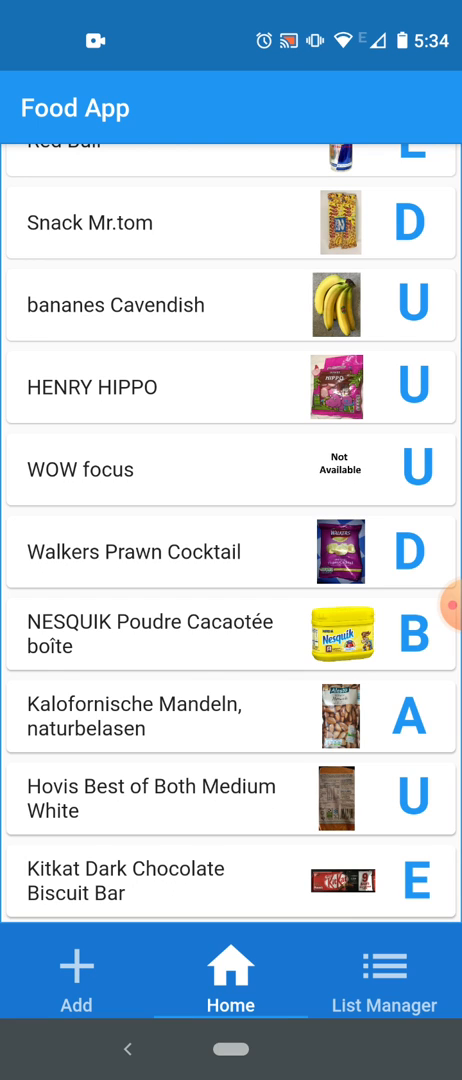
left_click(384, 978)
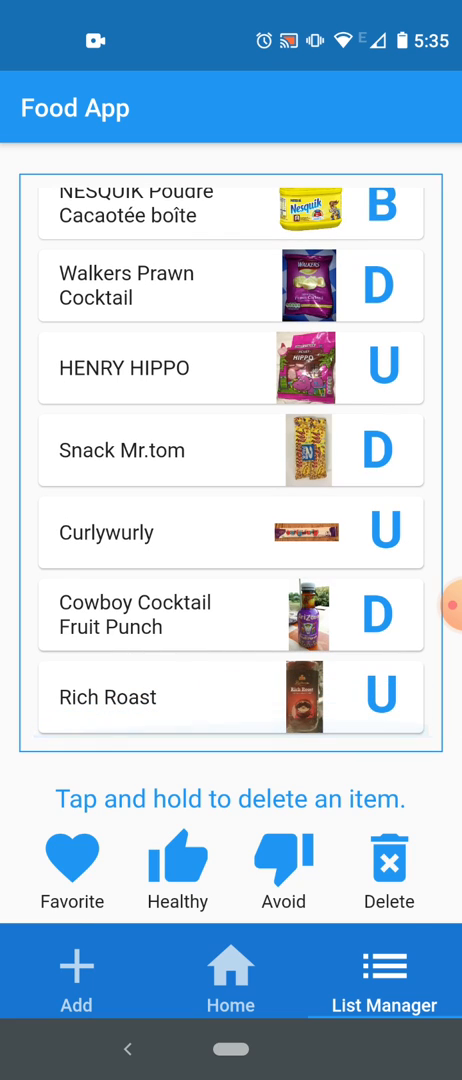
Scroll the List Manager list and hold a product to raise the removal warning
scroll("down", 3)
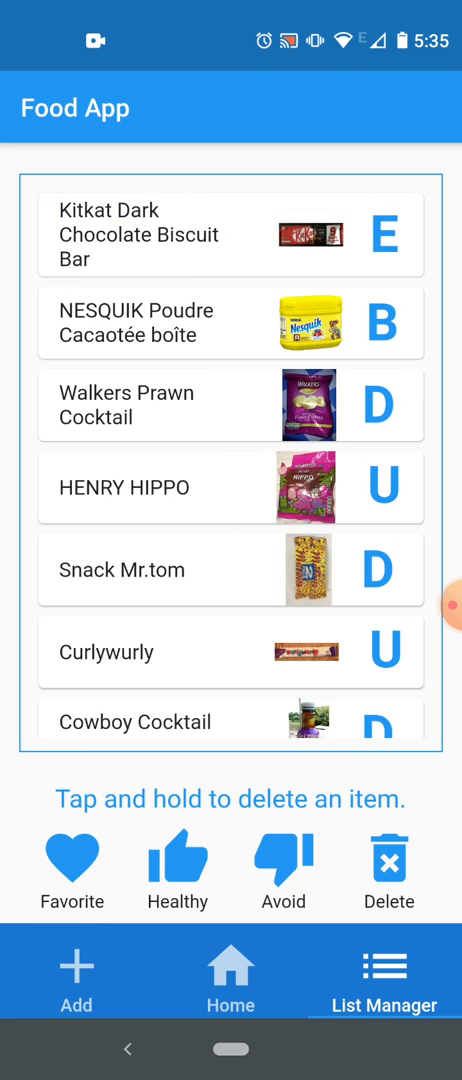
scroll("down", 3)
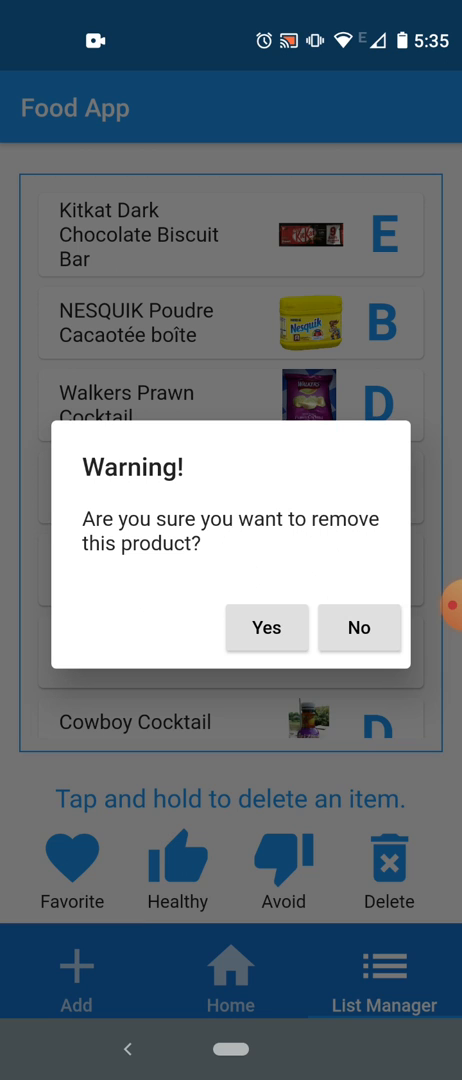
Confirm the removal with Yes, then raise the removal warning for another product
left_click(359, 628)
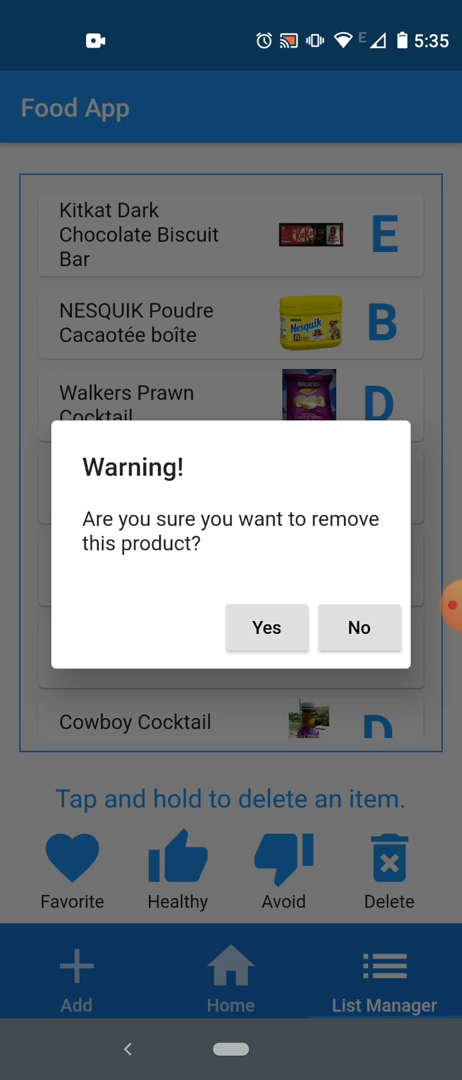
left_click(358, 628)
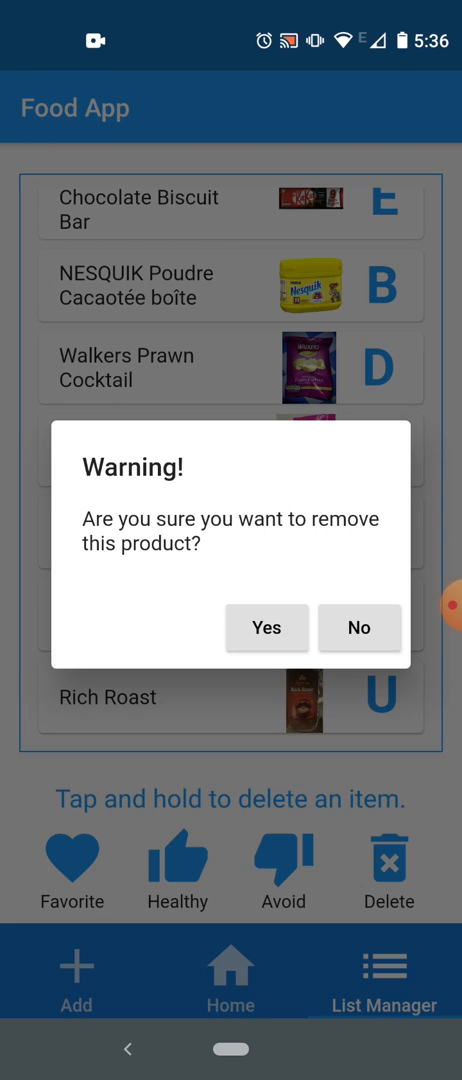
Confirm removing a product, leaving HENRY HIPPO and Snack Mr.tom, with another warning pending
left_click(358, 628)
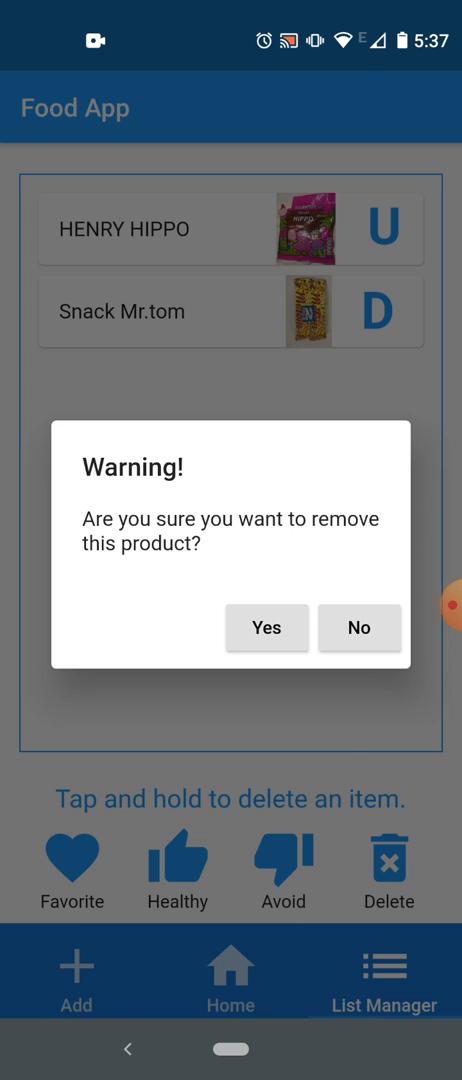
Confirm the remaining removals, including Rich Roast, leaving only Snack Mr.tom, then return Home
left_click(358, 628)
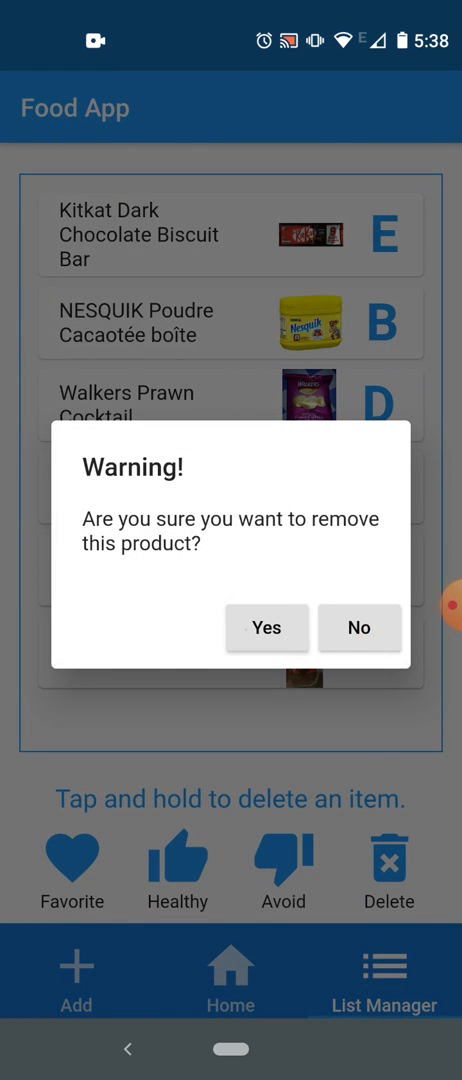
left_click(359, 628)
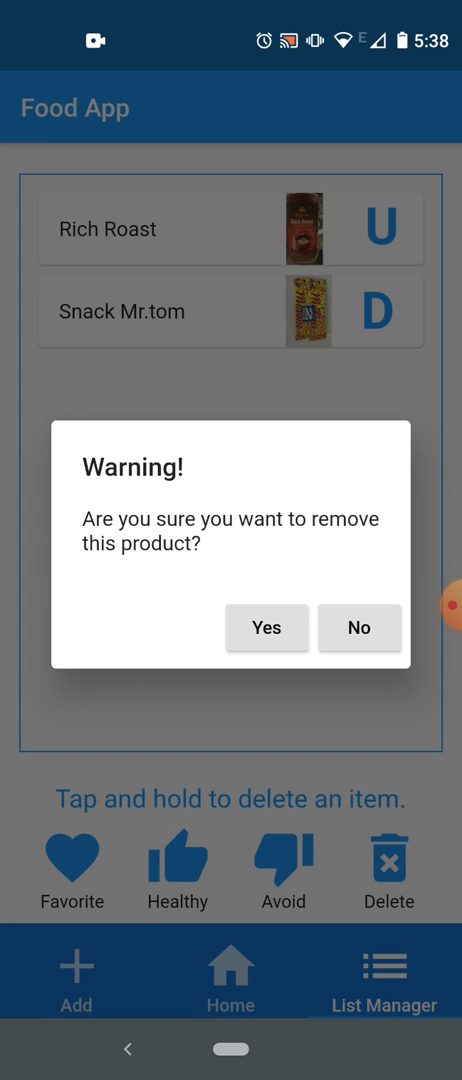
left_click(358, 628)
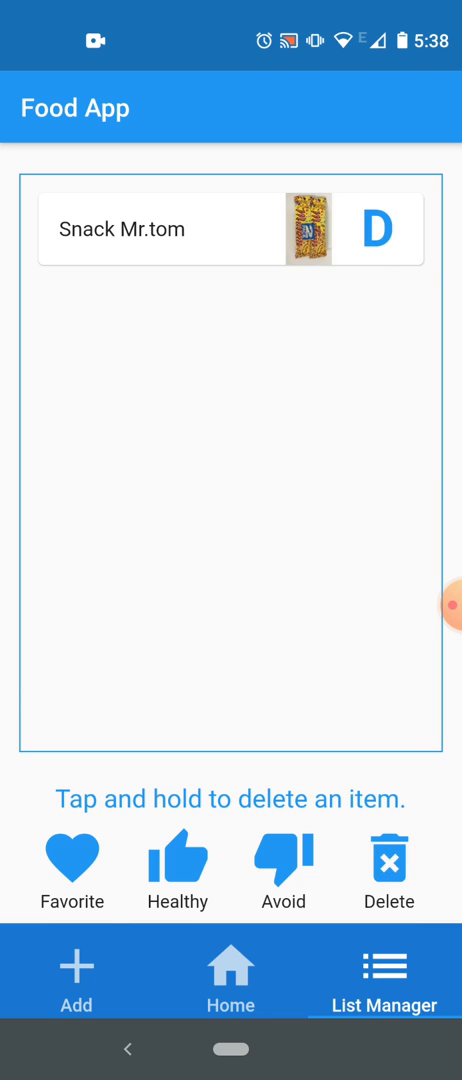
left_click(231, 985)
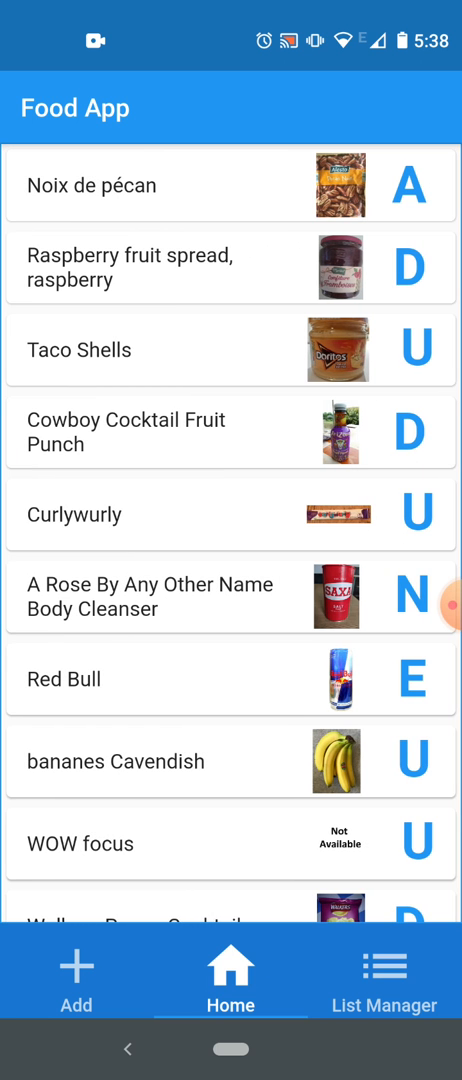